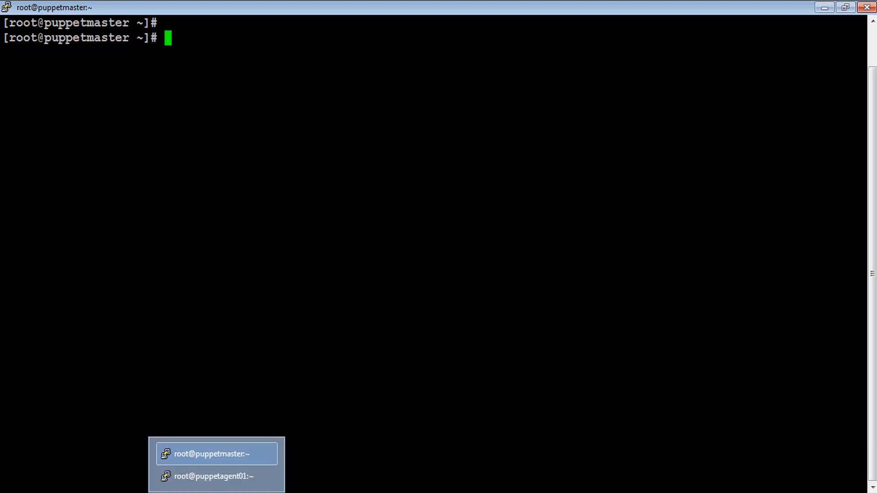
On the puppetmaster session run puppet cert list --all to show all signed agent and master certificates.
click(213, 488)
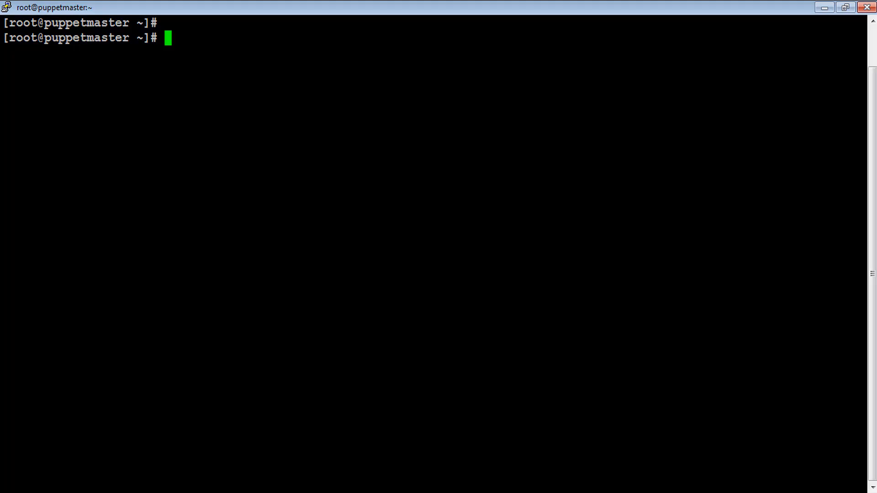
text(p)
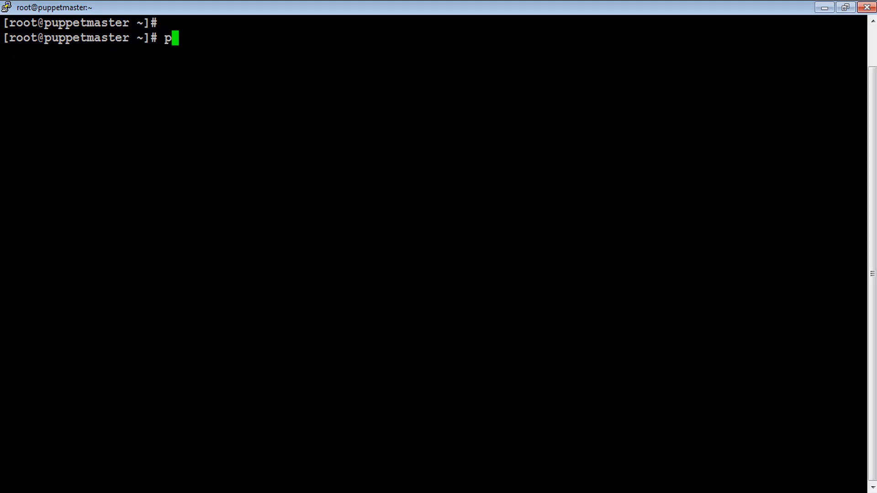
text(uppet cert l)
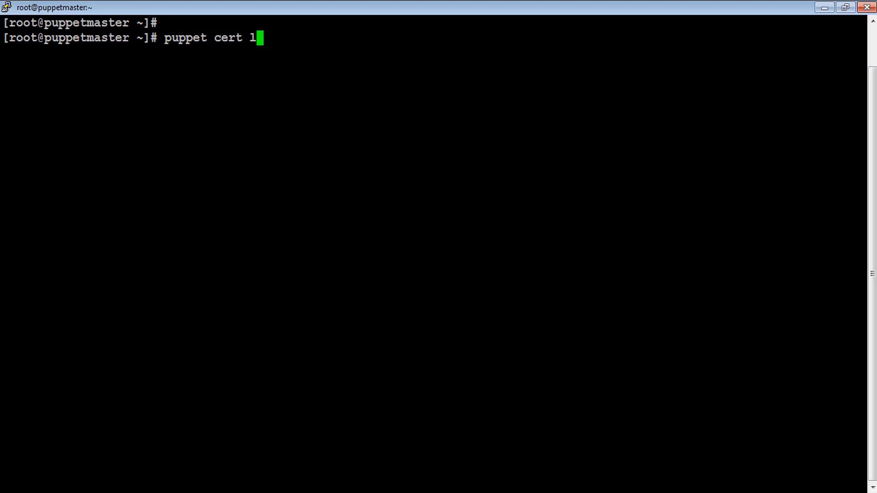
text(ist --)
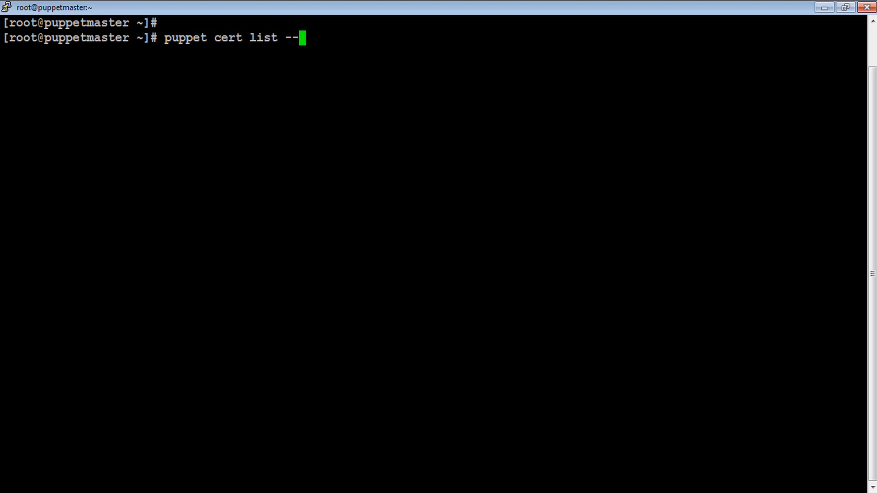
text(all)
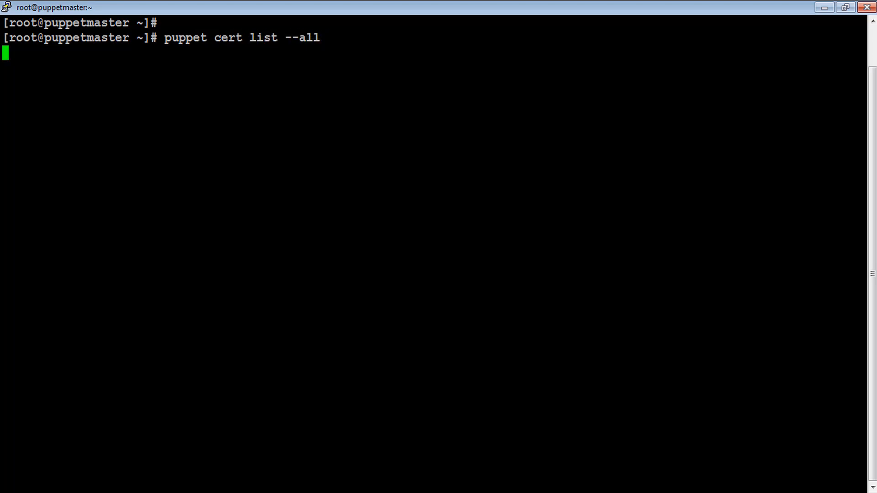
key(Return)
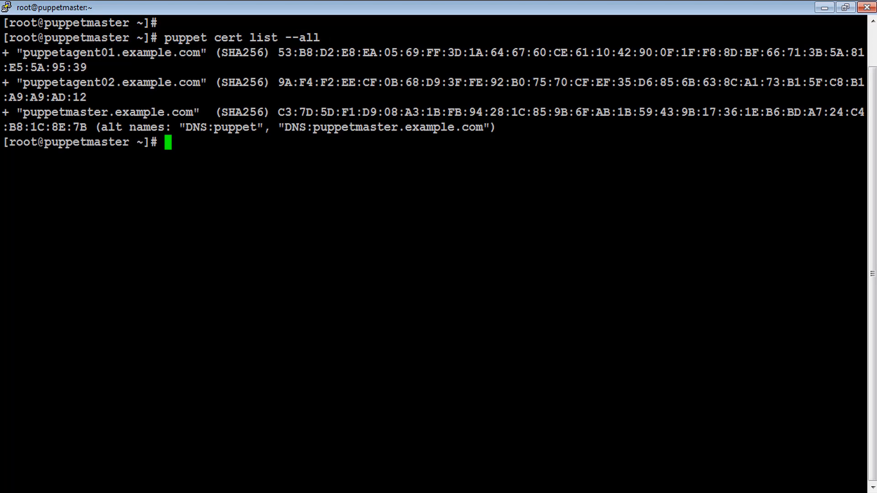
key(Enter)
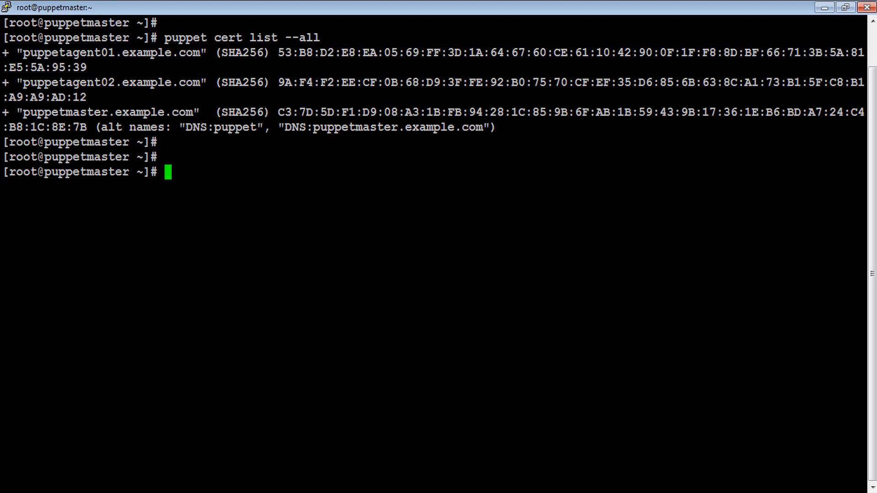
Change into /etc/puppetlabs/code/environments/production/manifests on the master.
text(cd /etc)
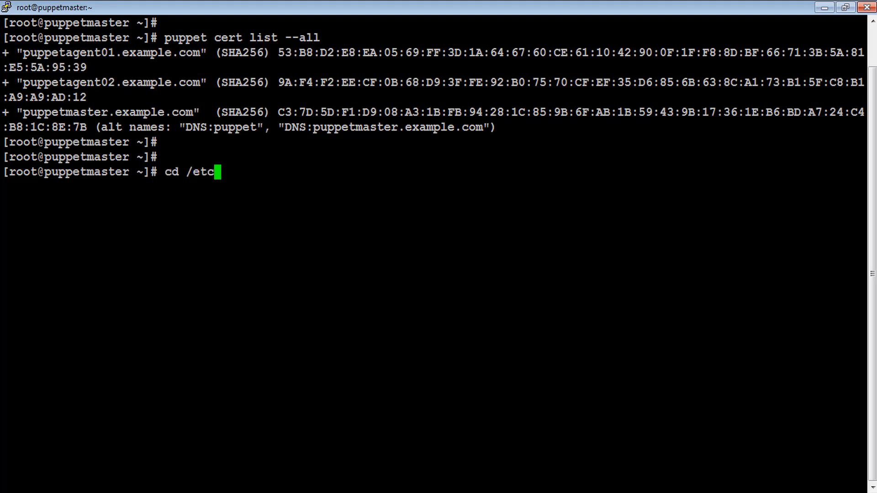
text(/p)
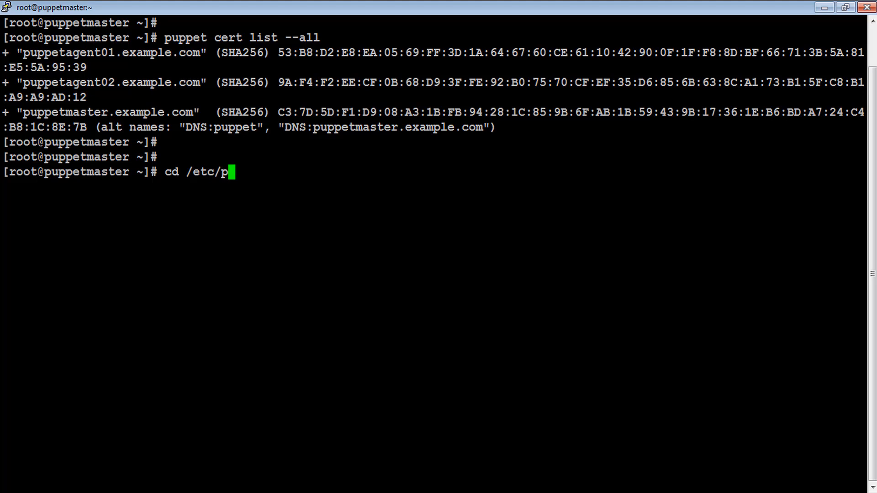
text(uppetlabs/code/)
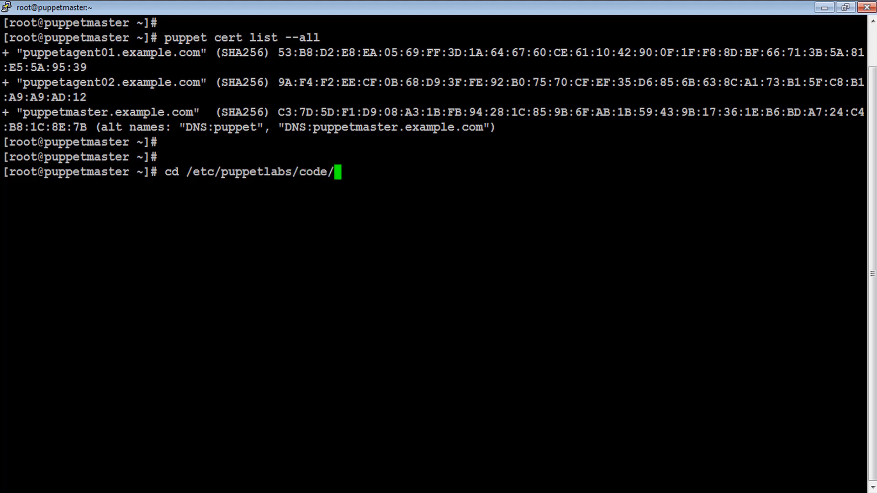
text(environments/)
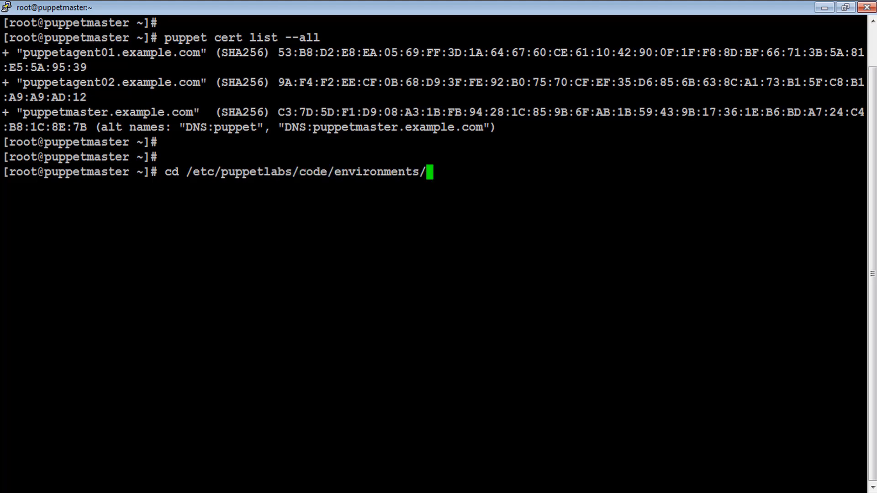
text(production/)
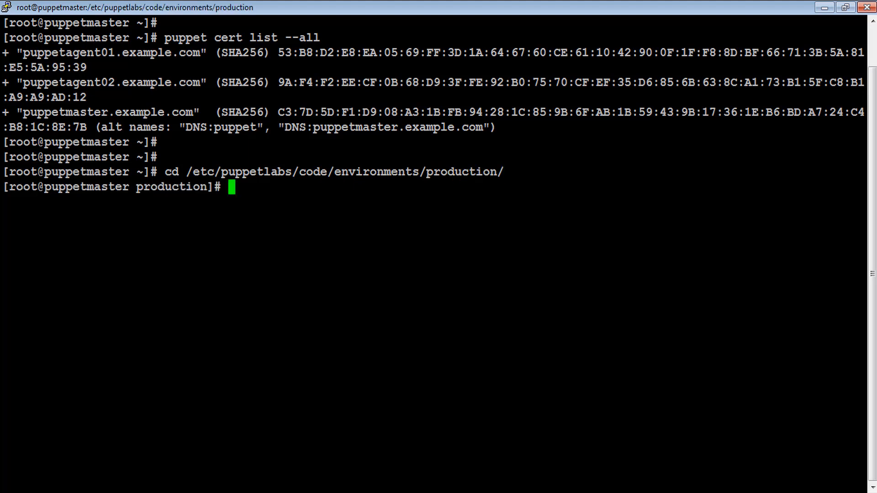
text(cd man)
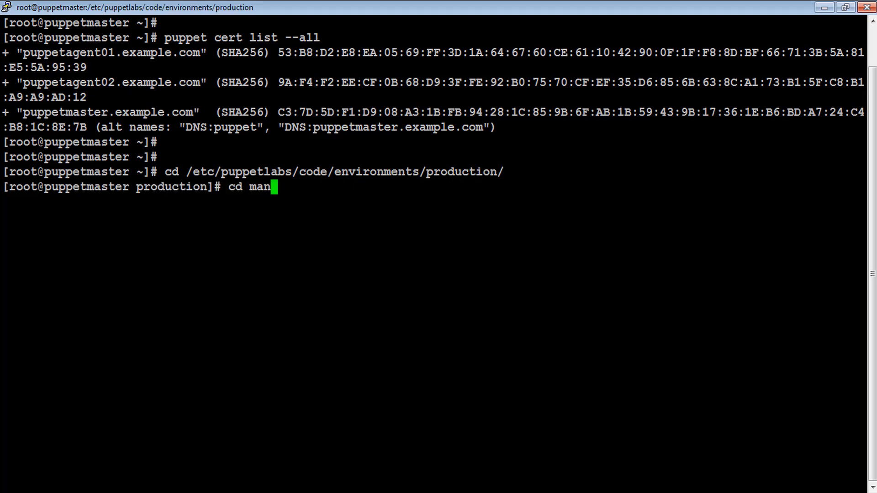
key(Enter)
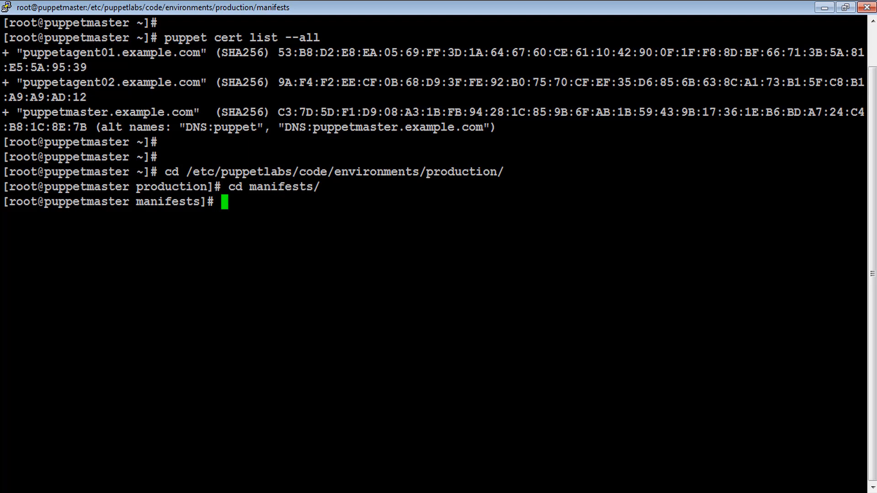
List the empty manifests directory and create an empty site.pp with touch.
text(ls -lrt)
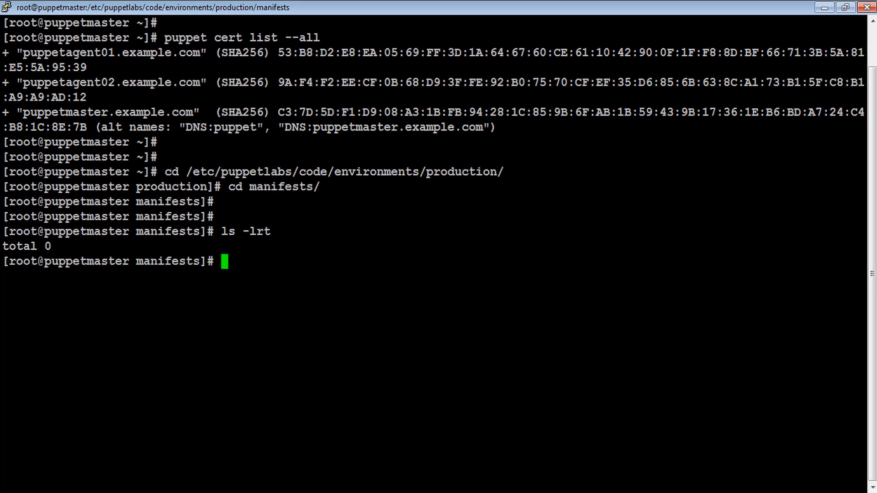
text(touch)
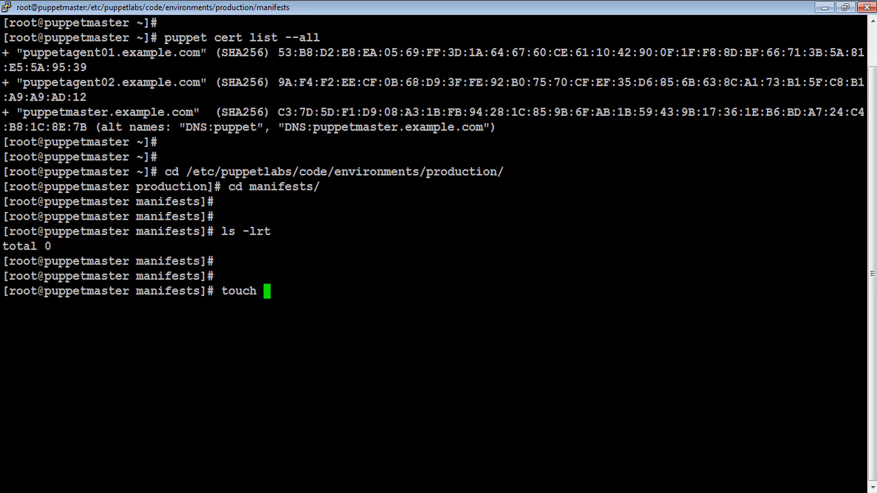
text(site)
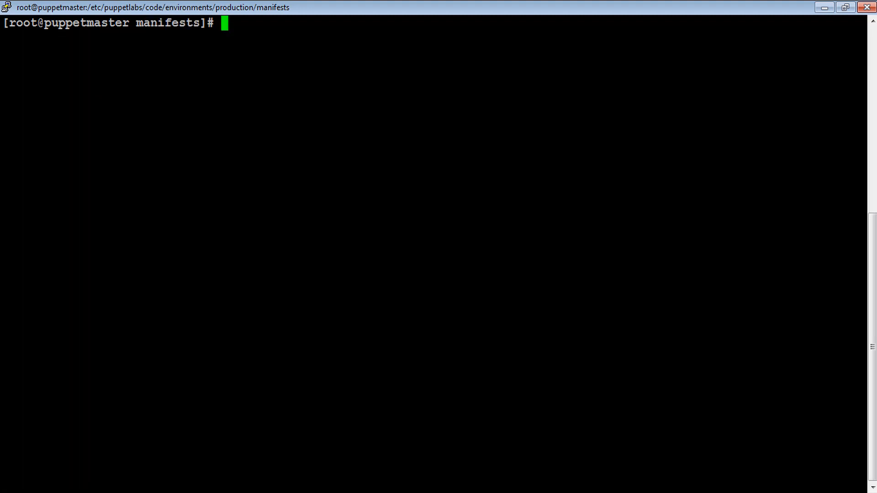
text(ls -lr)
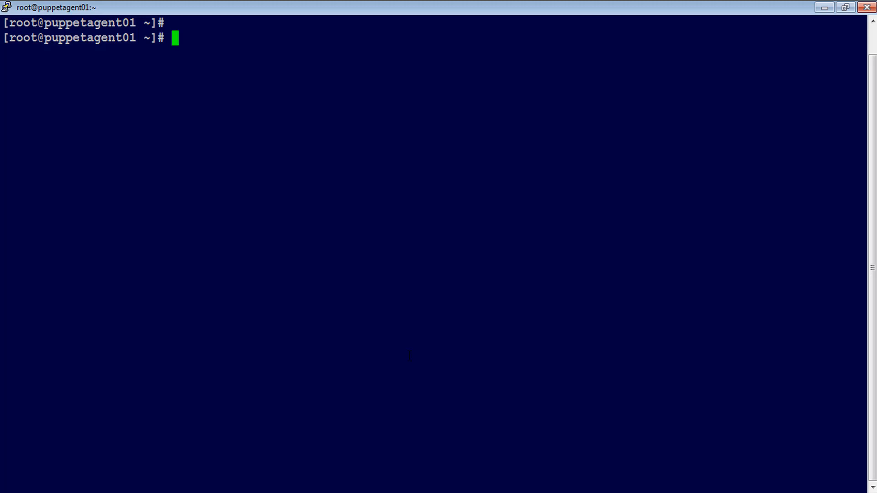
On the agent run puppet agent -tv, then check rpm, /etc/ntp.conf and systemctl show no ntp present.
text(puppet aget)
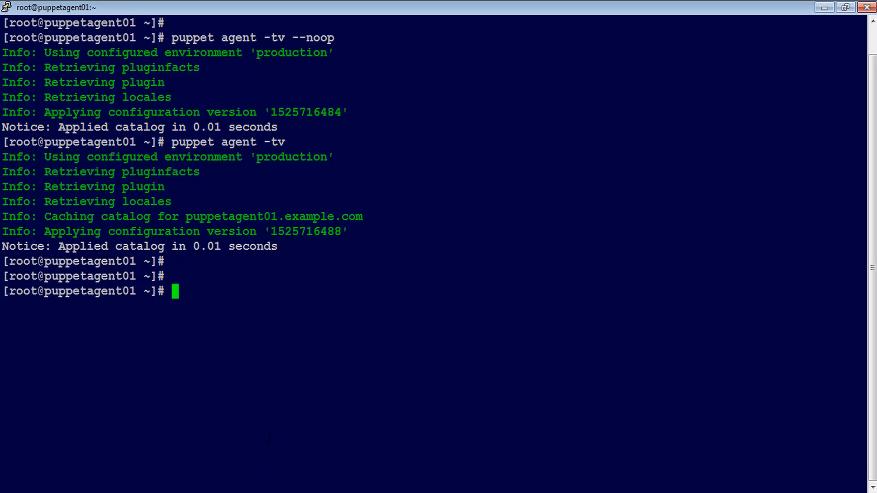
text(rpm -qa | grep -i ntp)
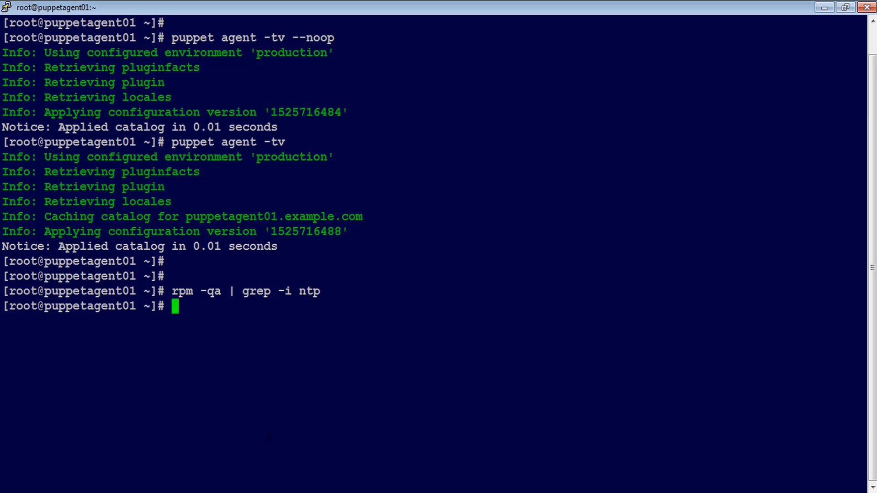
text(ls -lrt /etc/ntp.conf)
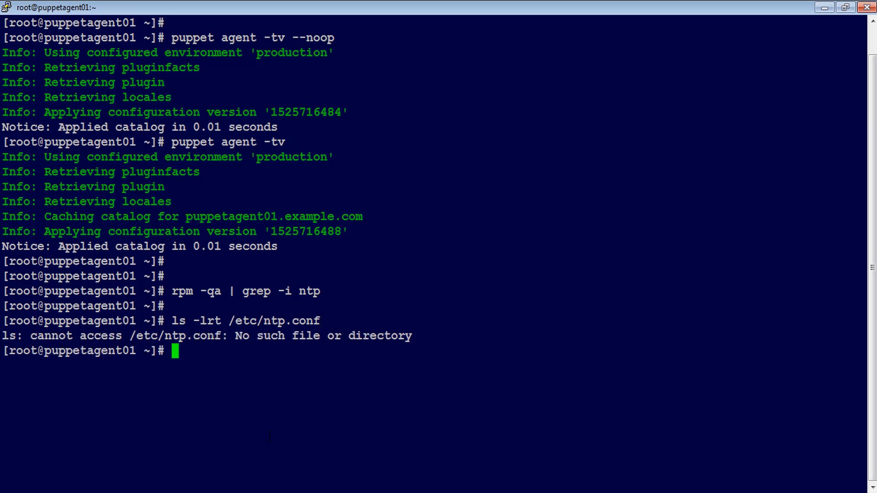
text(systemctl)
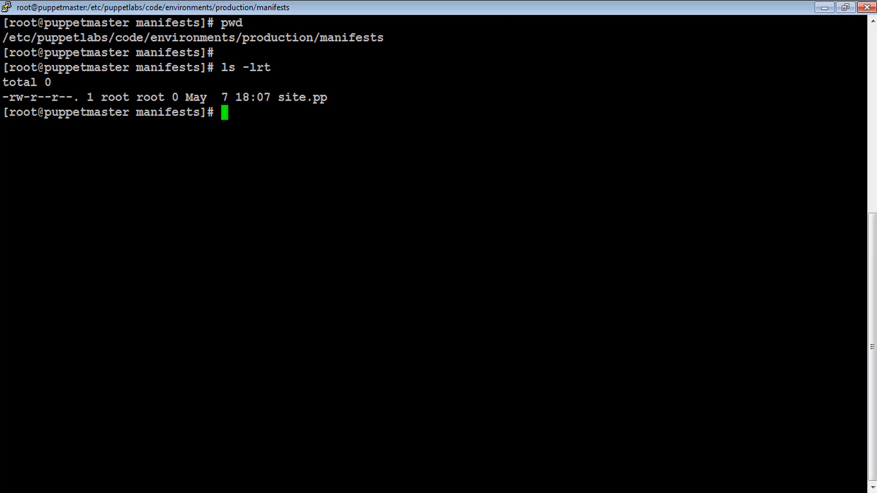
Edit site.pp in vi to define and include class ntpdemo, then run puppet parser validate on it.
text(vi s)
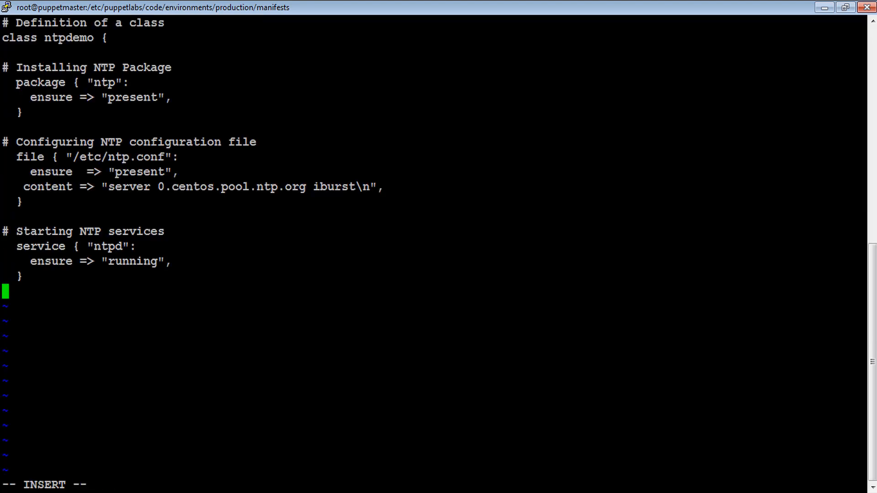
text(})
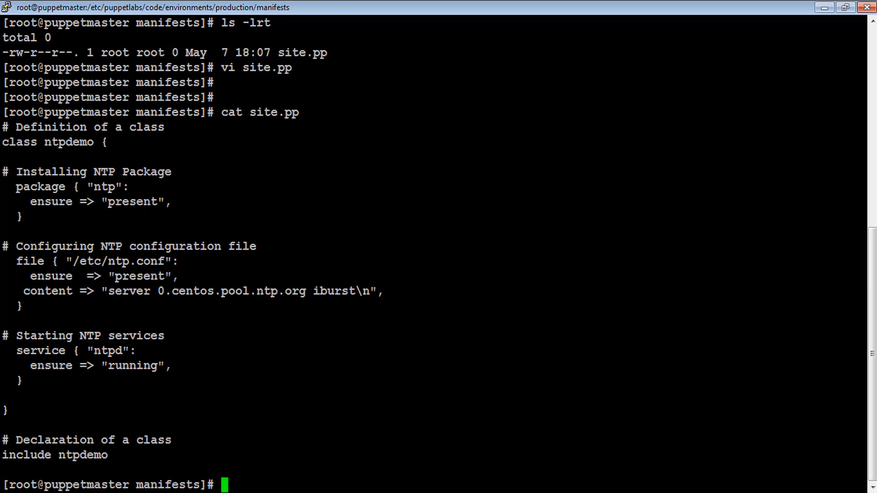
text(pupp)
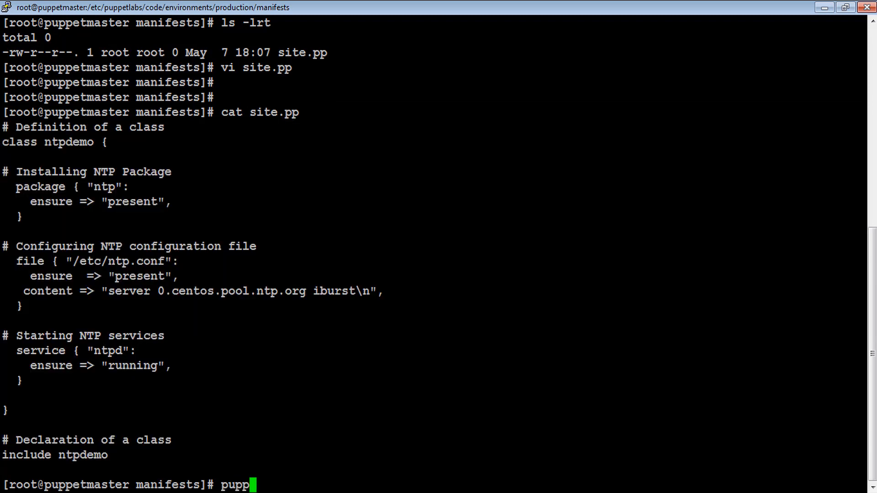
text(et parser validate)
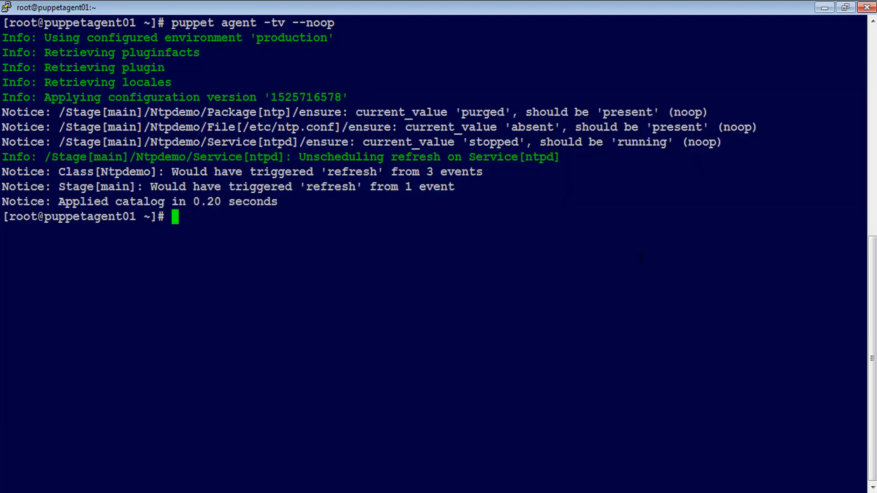
Run puppet agent -tv to install ntp and start ntpd, rerun it to confirm no further changes, and query rpm for ntp.
text(puppet agent -tv)
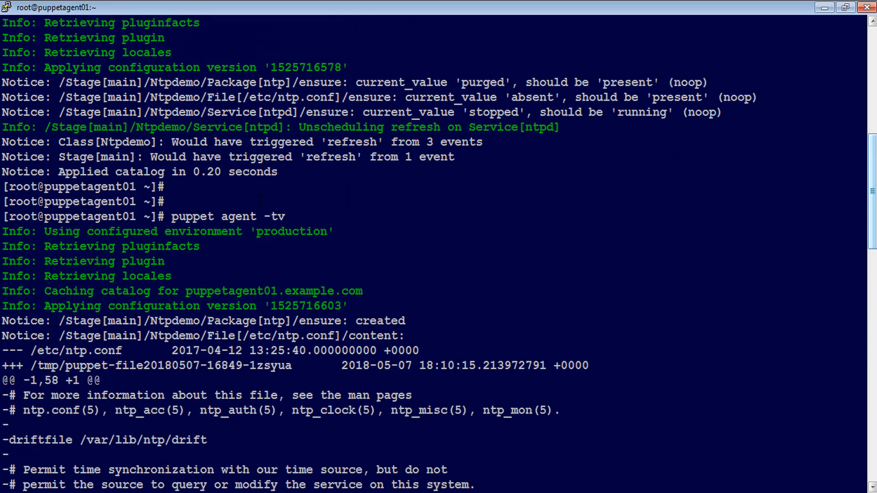
scroll(down, 3)
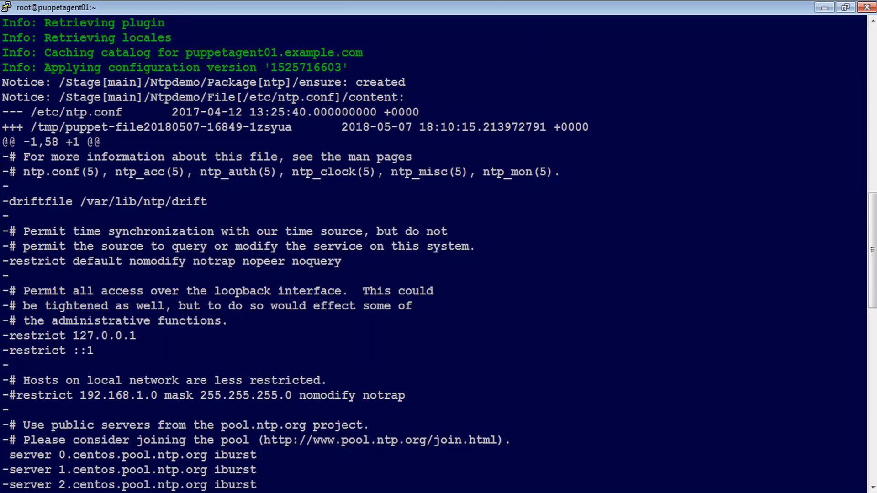
scroll(down, 3)
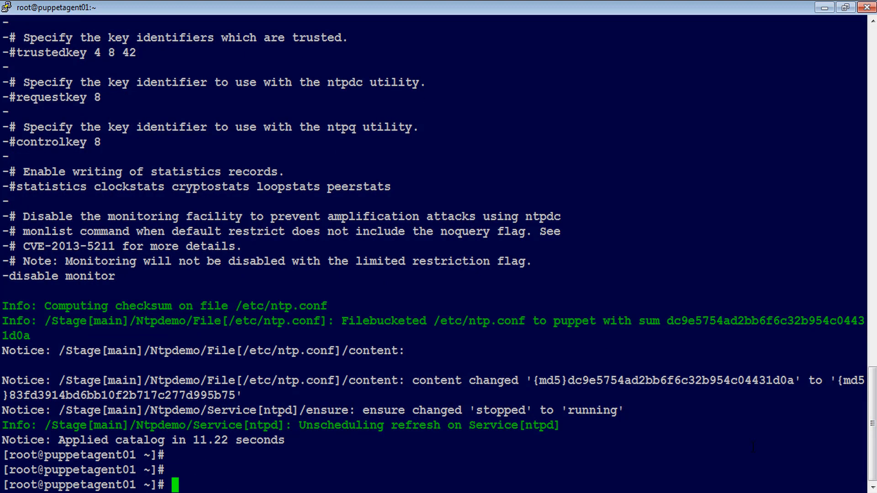
text(puppet agent -tv)
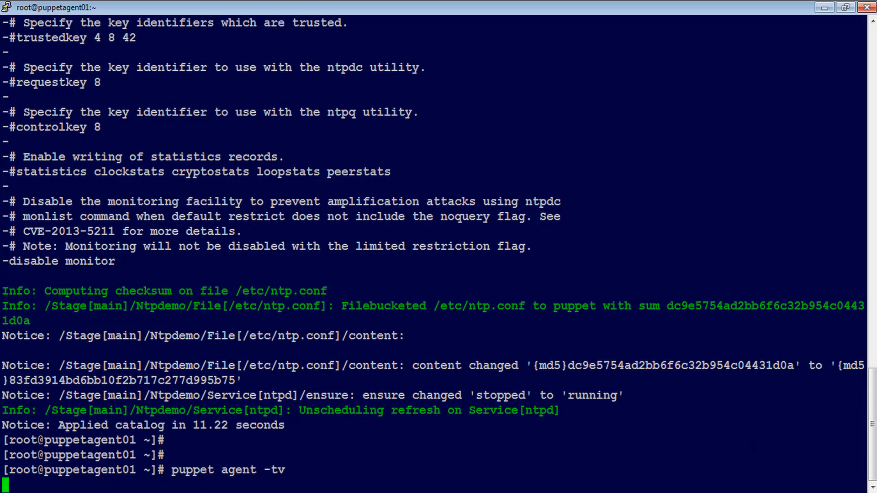
key(Return)
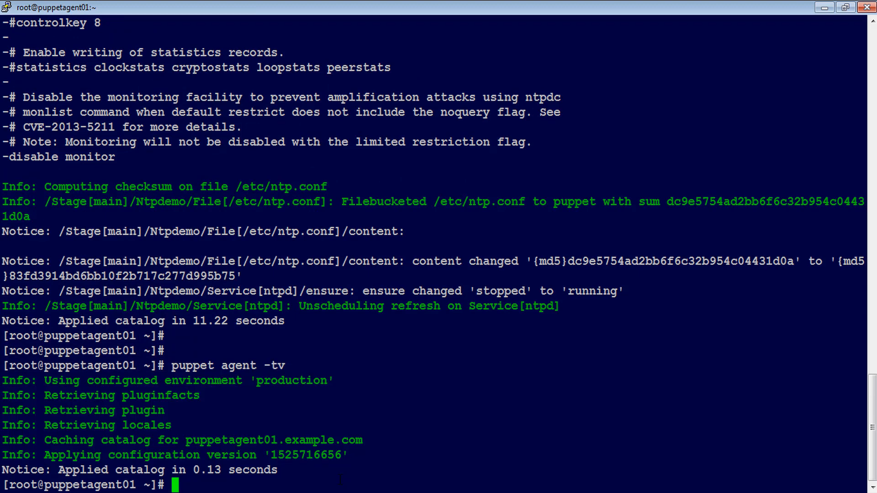
text(rpm -qa | grep -i ntp)
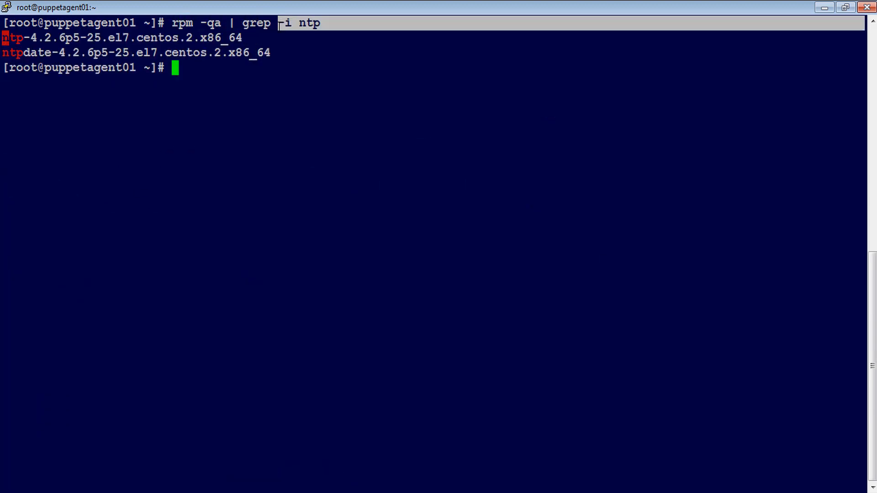
Show /etc/ntp.conf with cat and systemctl status ntpd, highlighting the service start time.
text(cat /etc/ntp.conf)
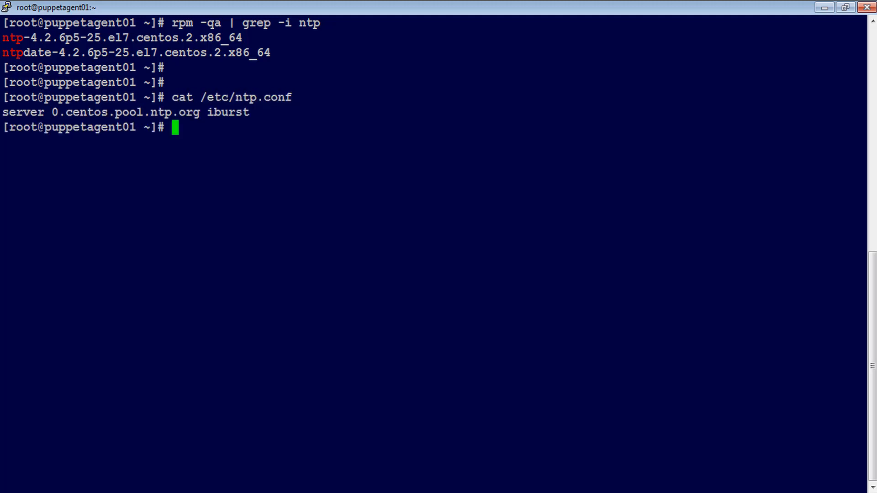
text(systemctl status ntpd)
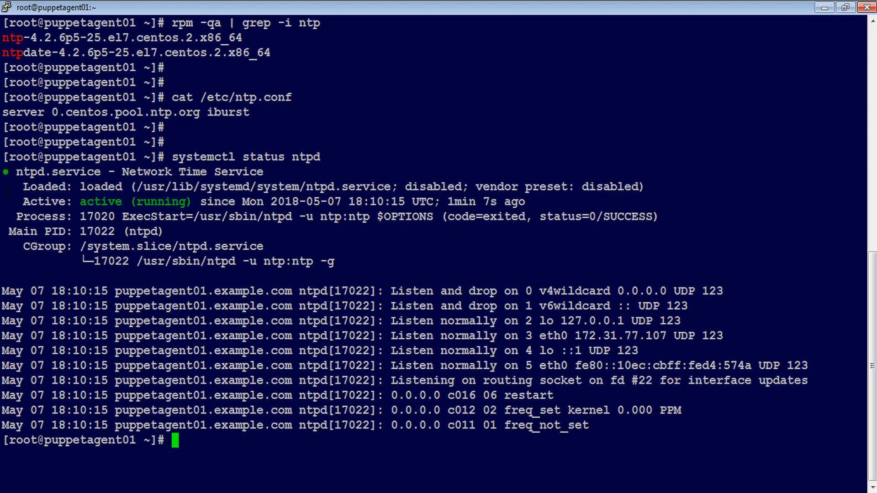
drag(241, 201, 379, 201)
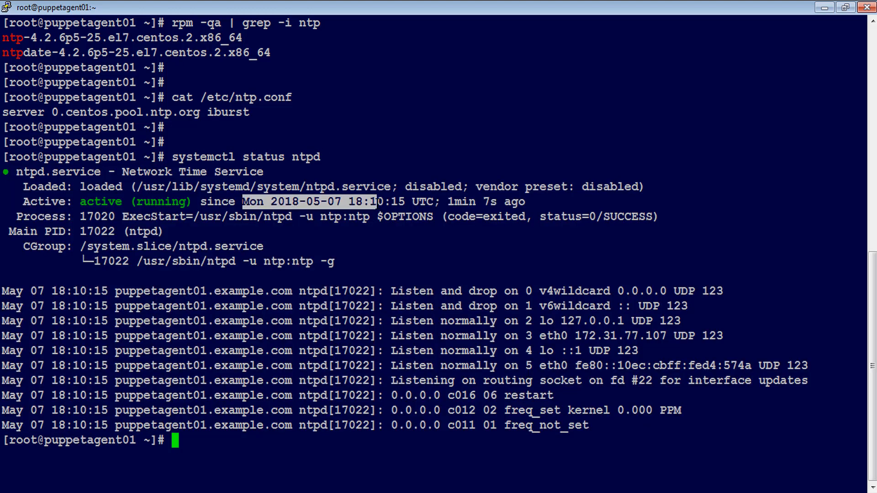